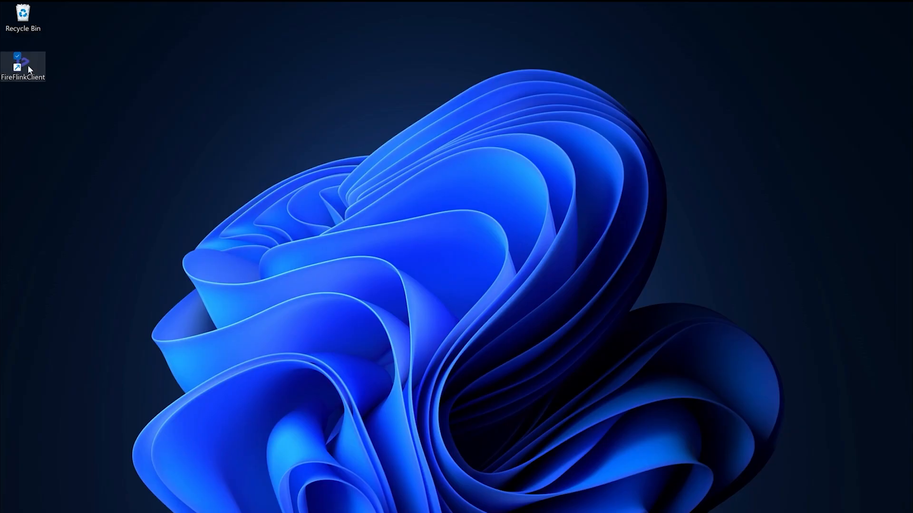
Launch FireFlinkClient and open the Locator Plugin's Web element finder
double_click(23, 62)
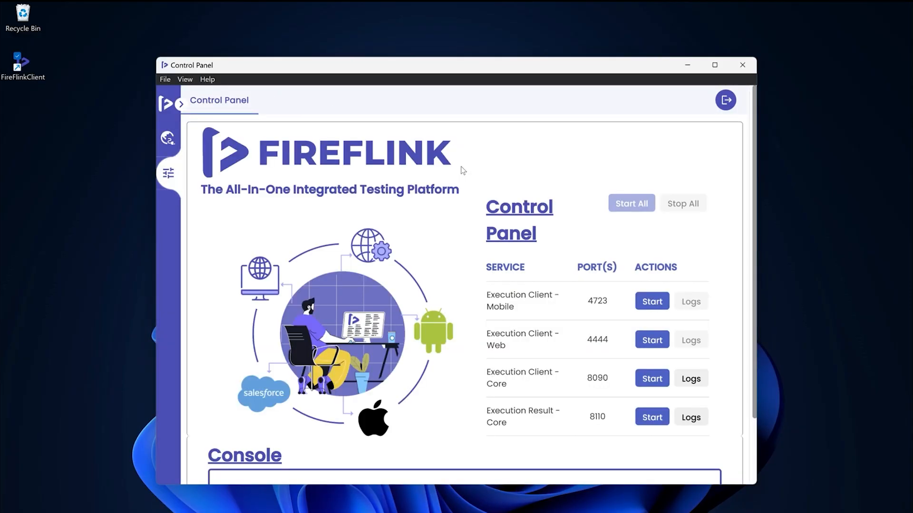
left_click(167, 139)
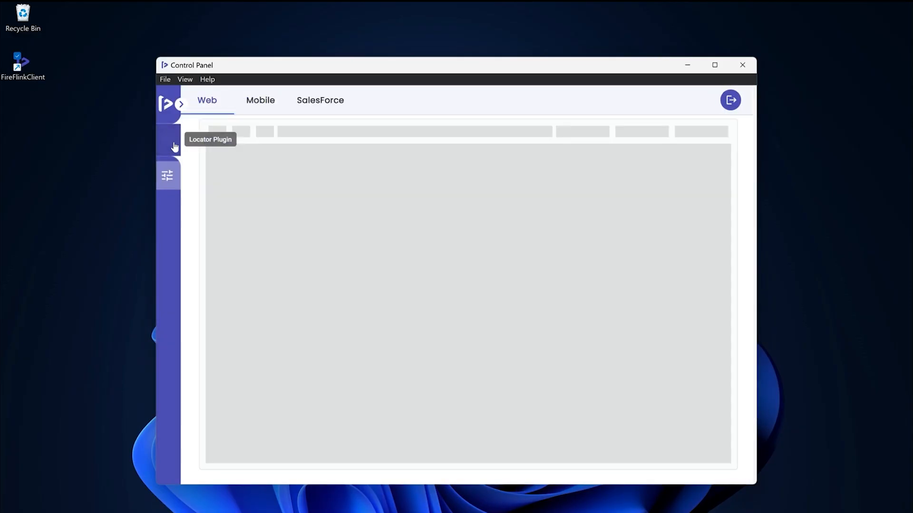
left_click(169, 140)
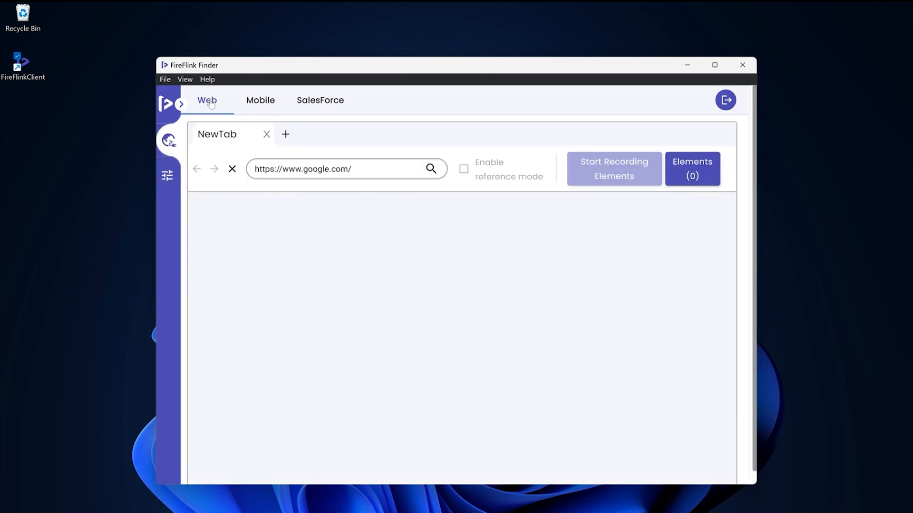
left_click(714, 64)
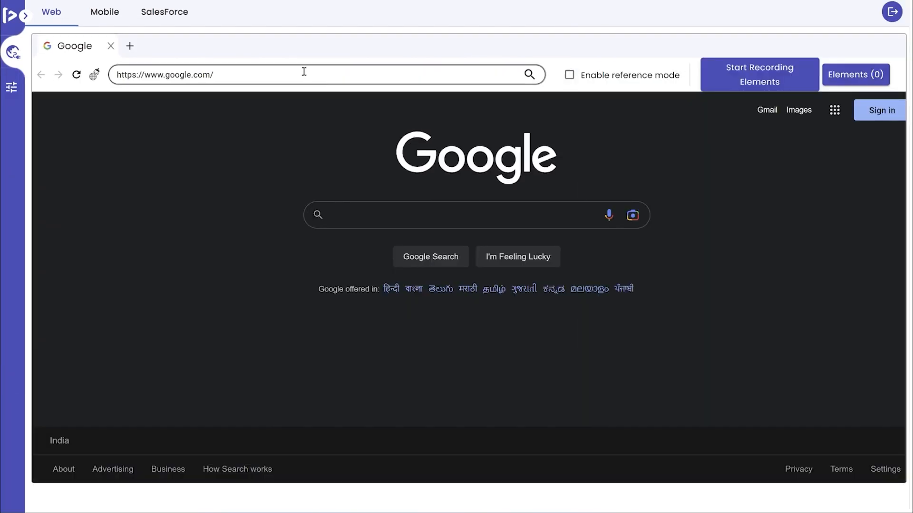
type("https://www.shoppersstack.com/")
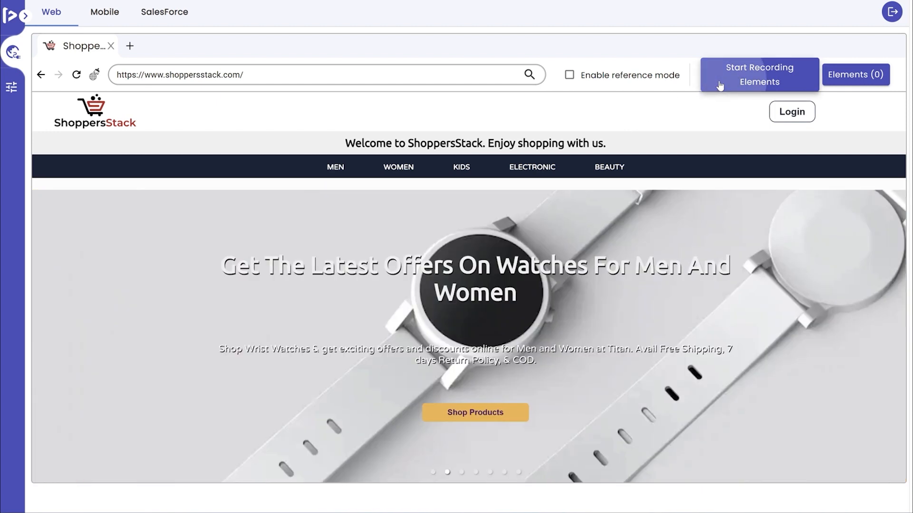
Record the menu links Men, Women, Kids, Electronic and Beauty as elements, then stop recording
left_click(758, 74)
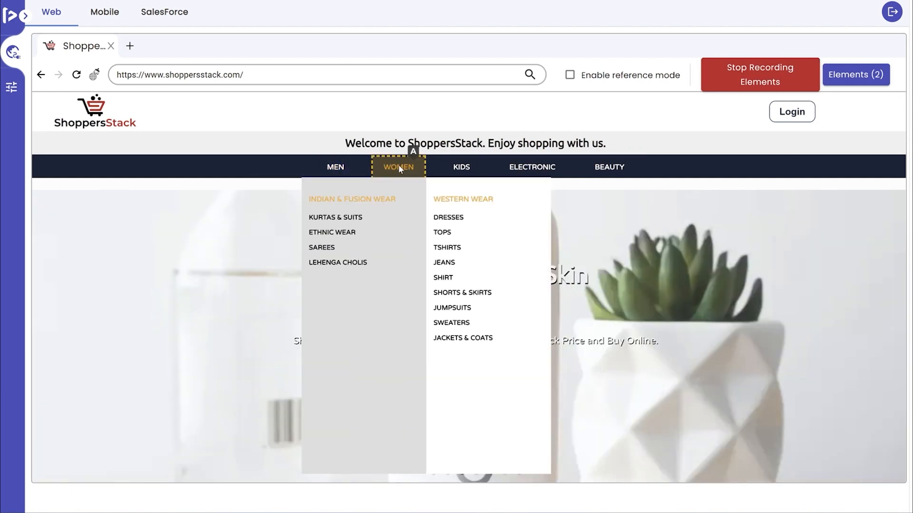
left_click(460, 167)
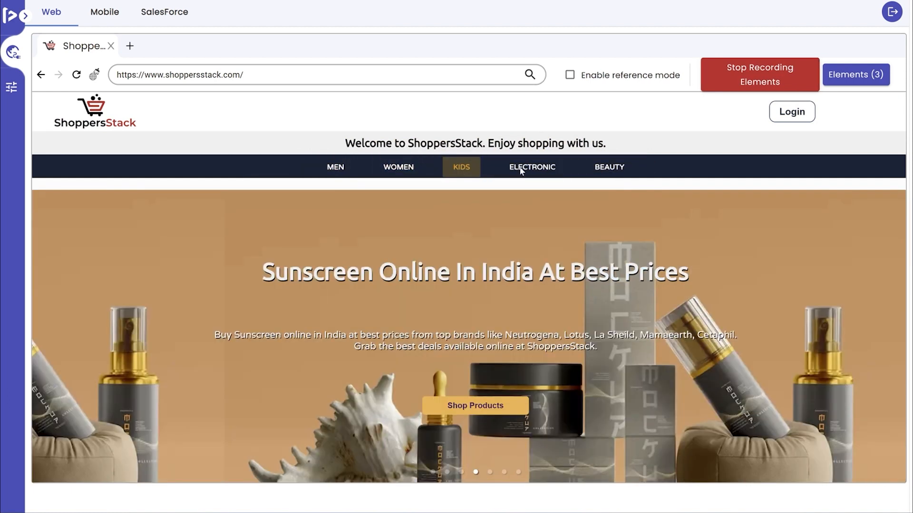
left_click(608, 167)
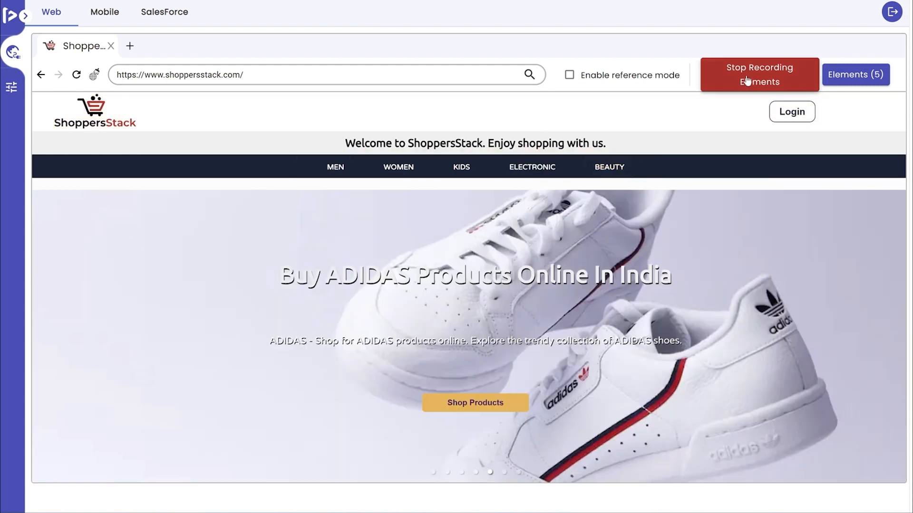
left_click(759, 75)
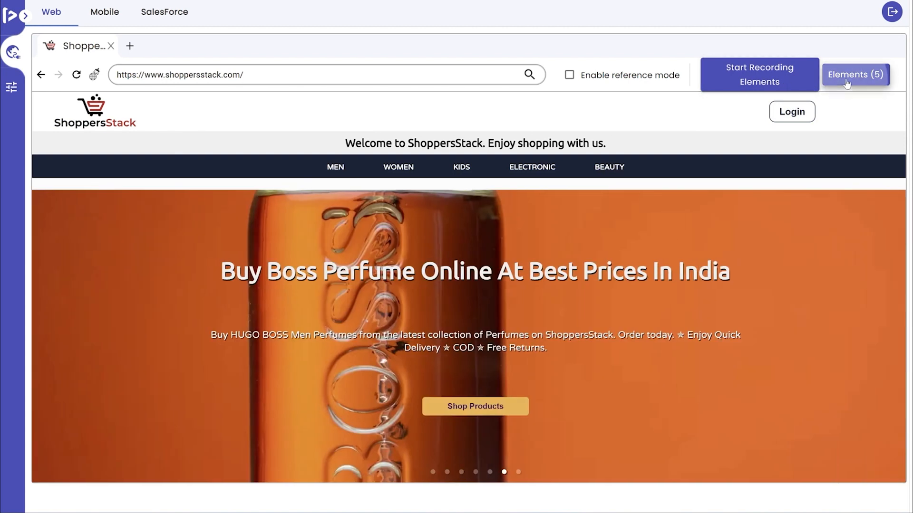
View the five captured elements, expand the Men locators, and check all five for transfer
left_click(855, 74)
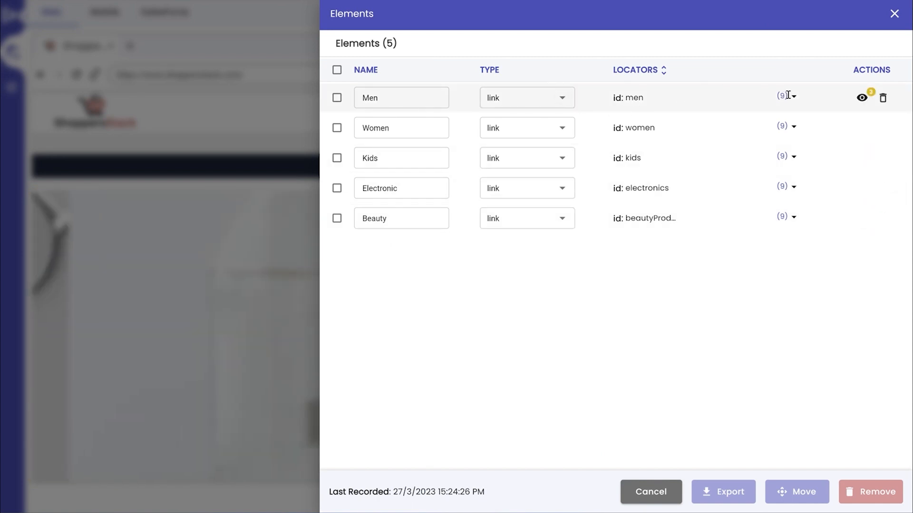
left_click(792, 95)
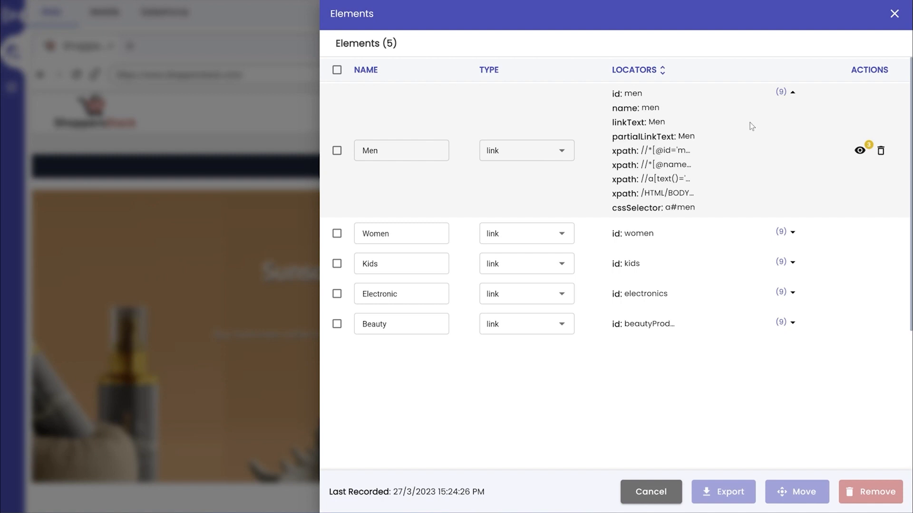
mouse_move(486, 130)
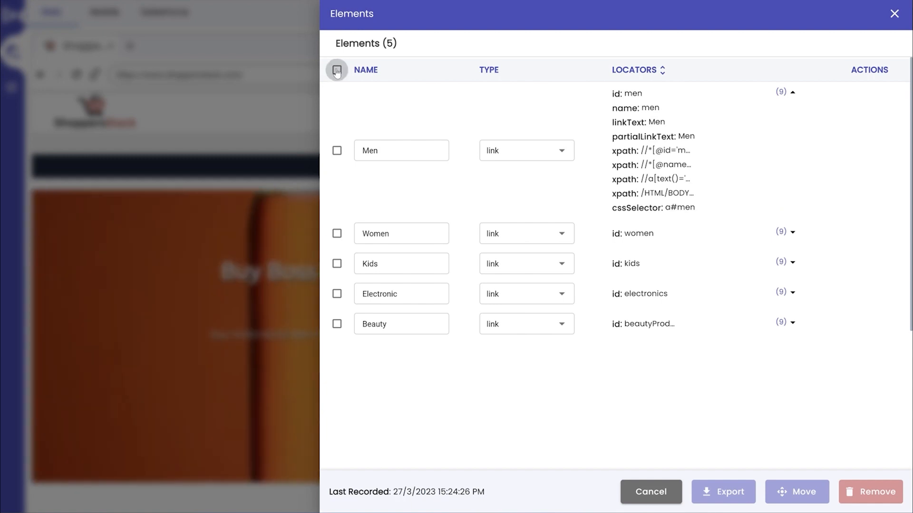
left_click(336, 69)
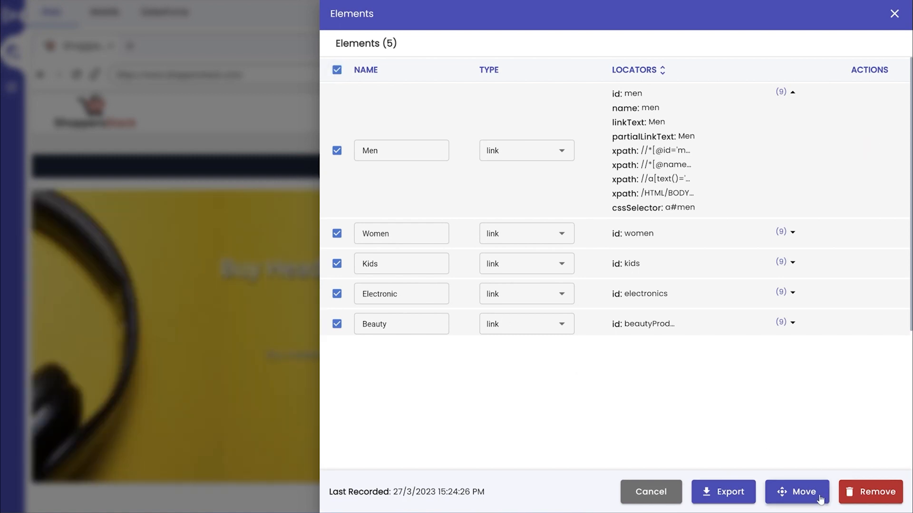
Start the move with license fire-flink-LIC9282 and project ShoppersStack, reaching the page picker
left_click(796, 492)
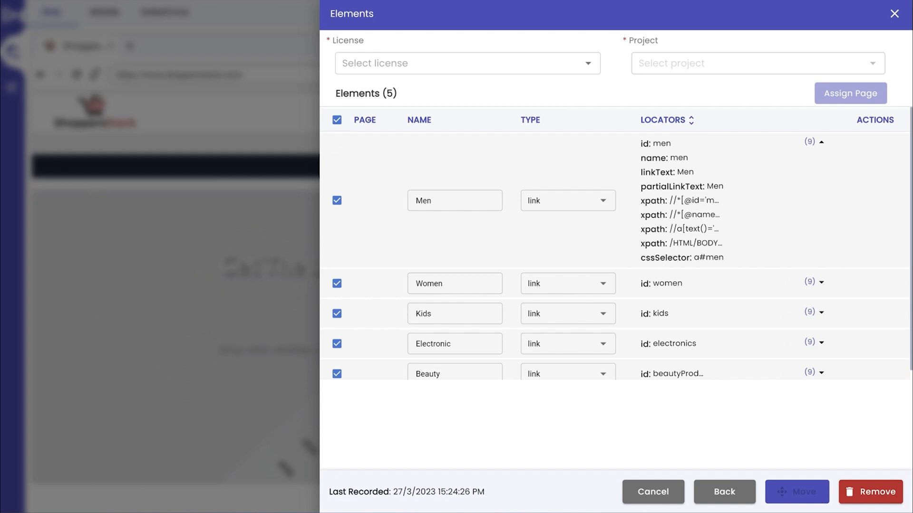
type("fire-flink-LIC9282")
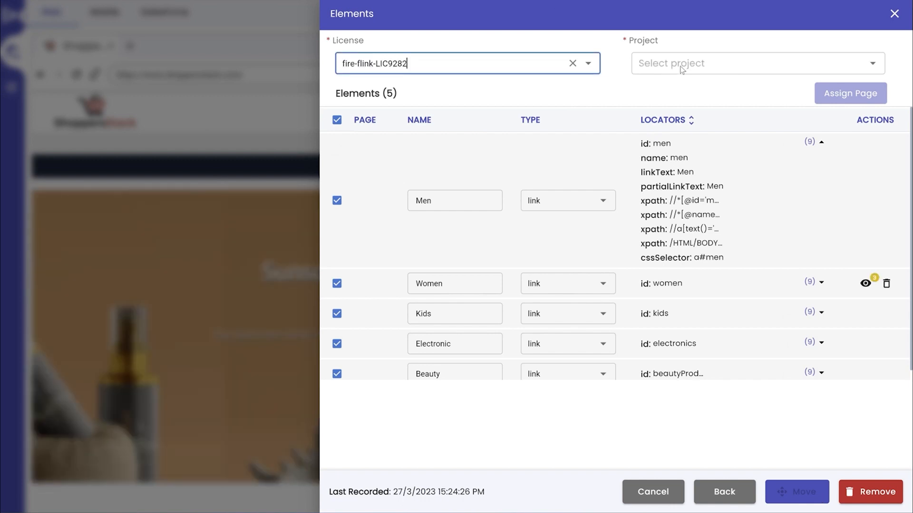
left_click(757, 63)
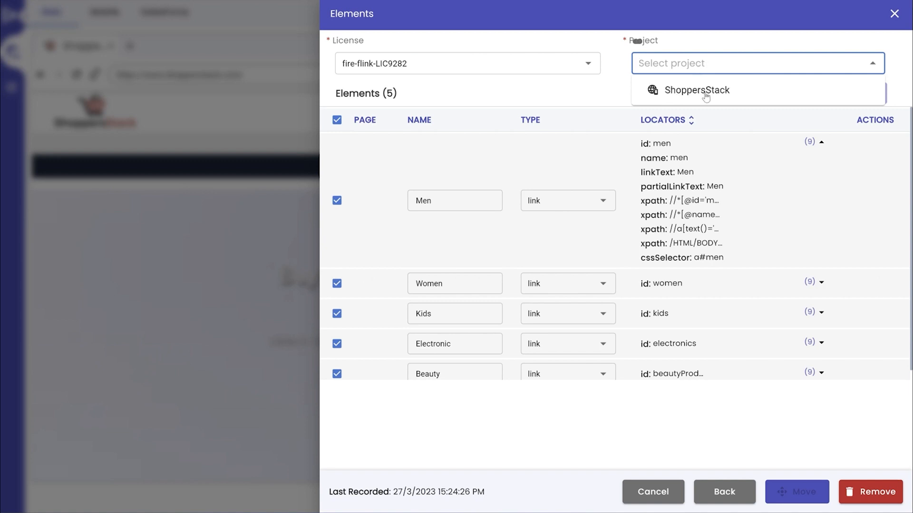
left_click(697, 90)
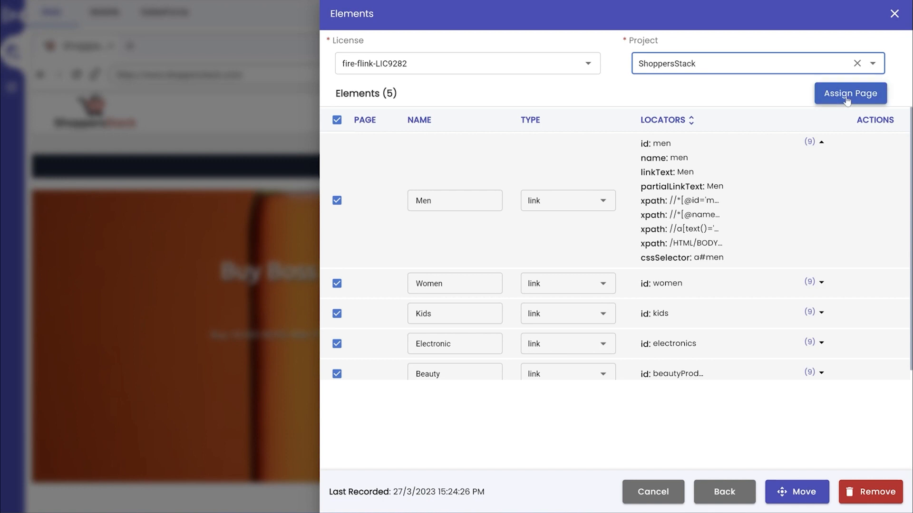
left_click(849, 93)
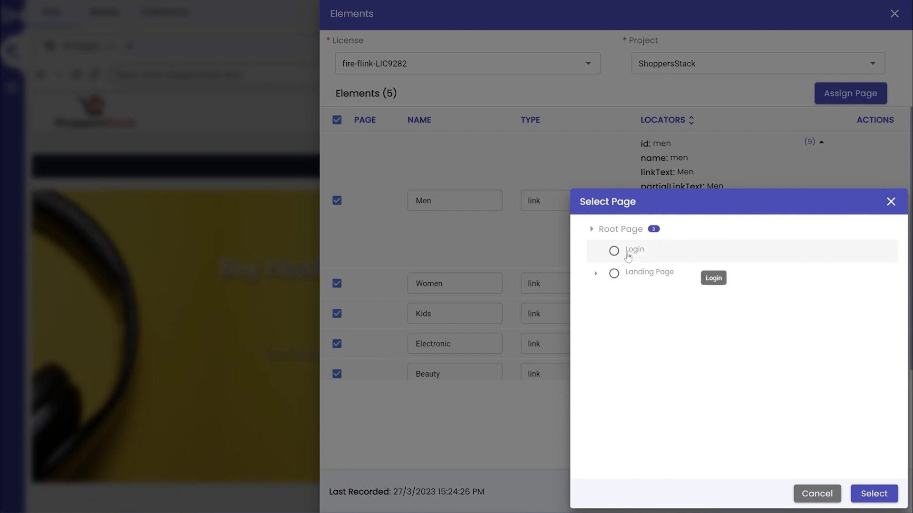
Assign the elements to the Login page, move them, and switch to the FireFlink web app
left_click(613, 250)
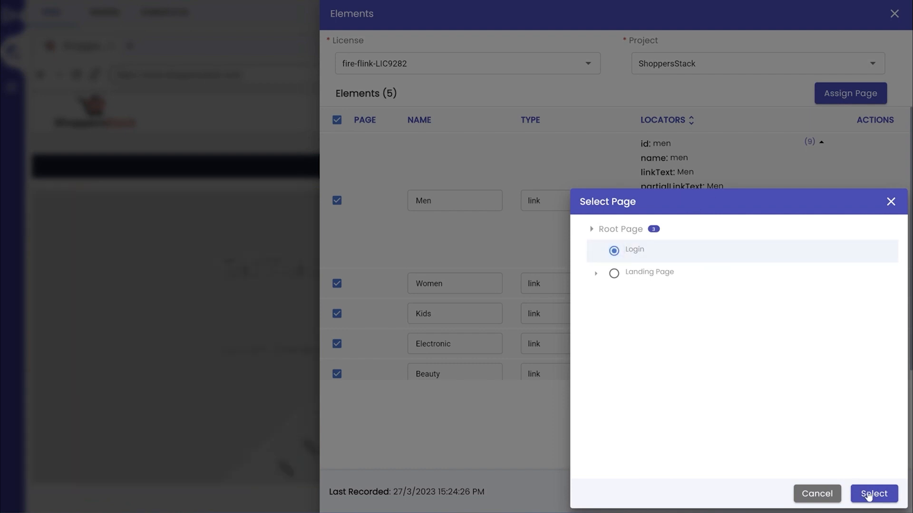
left_click(873, 494)
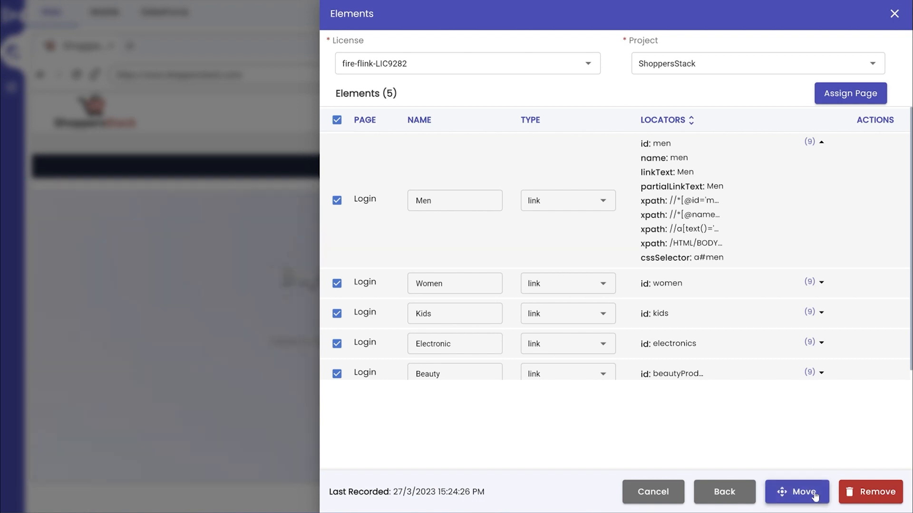
left_click(797, 491)
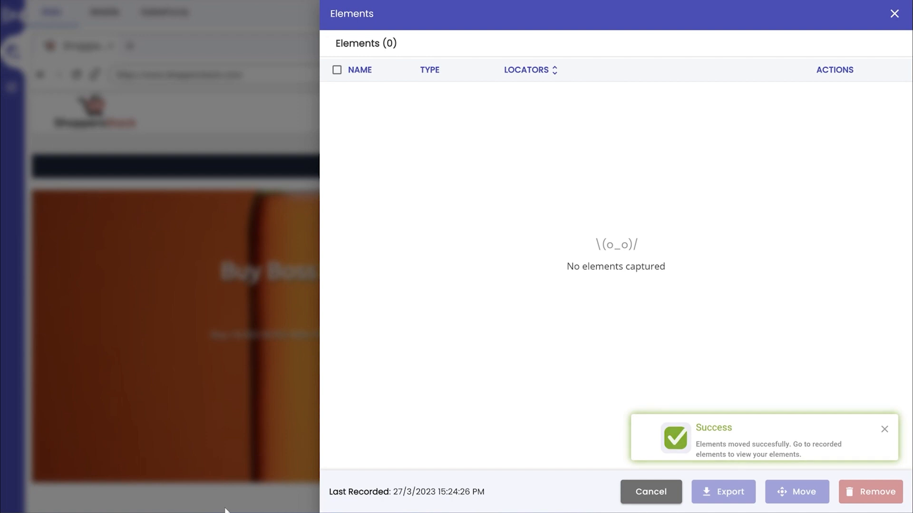
left_click(650, 492)
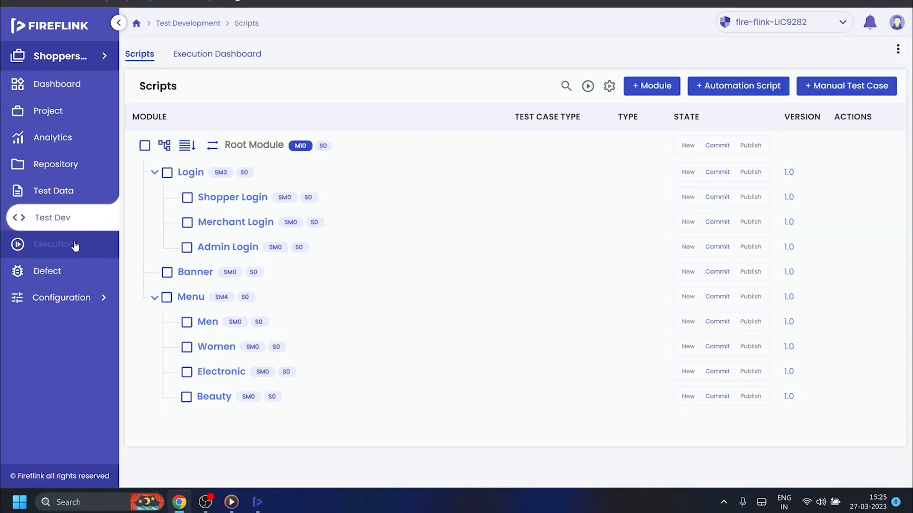
Show Repository Project Elements listing Beauty, Electronic, Kids, Women and Men under Login
left_click(53, 244)
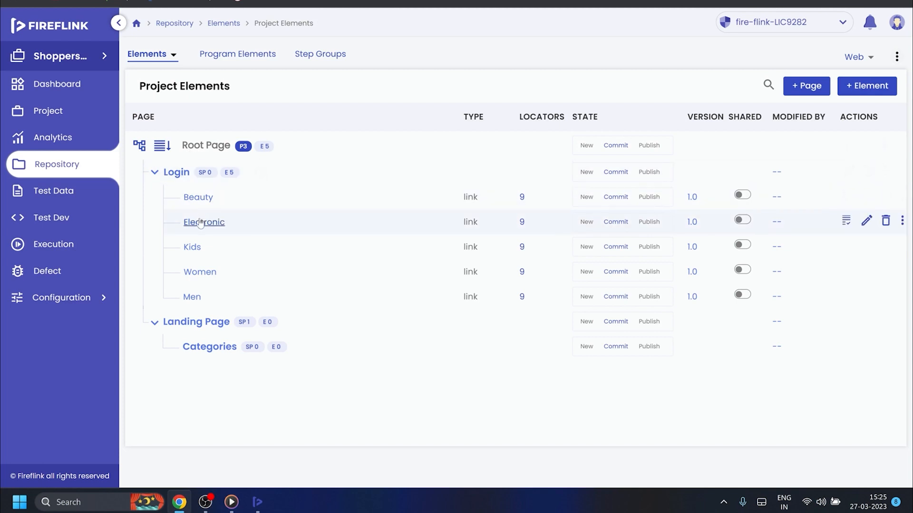
mouse_move(200, 272)
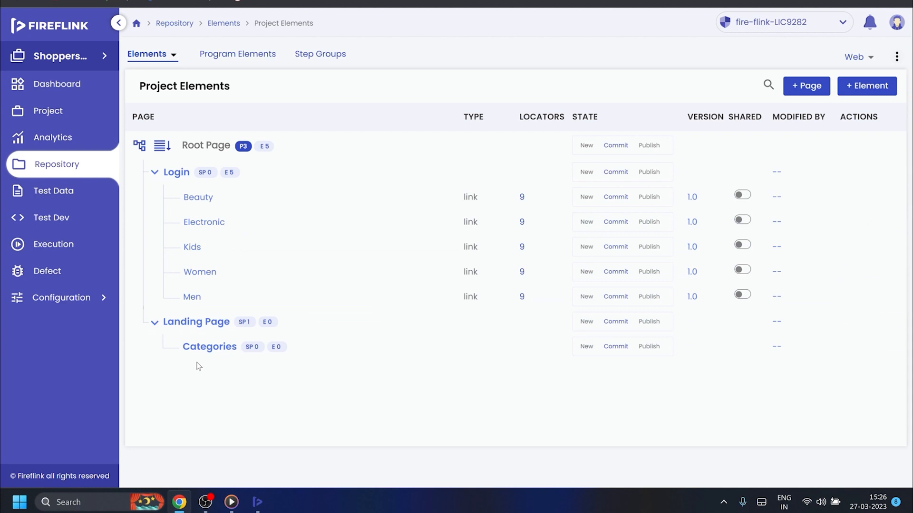
mouse_move(225, 396)
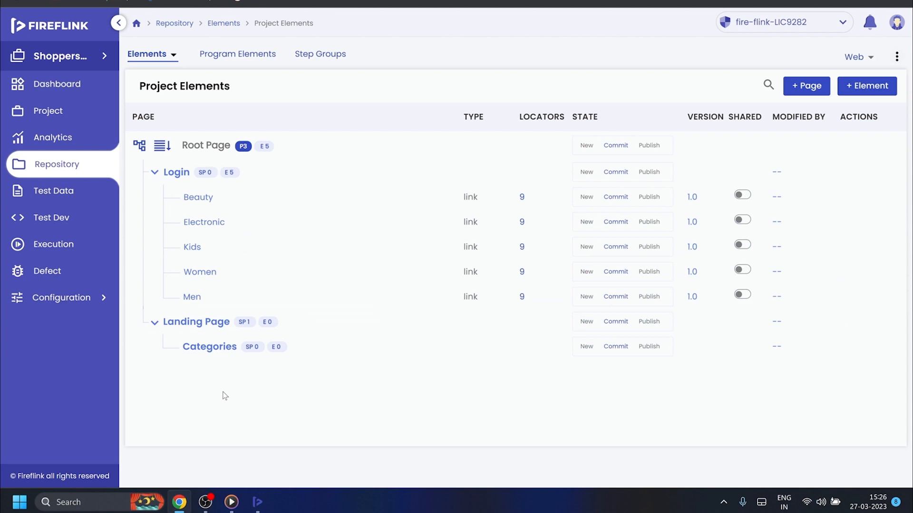